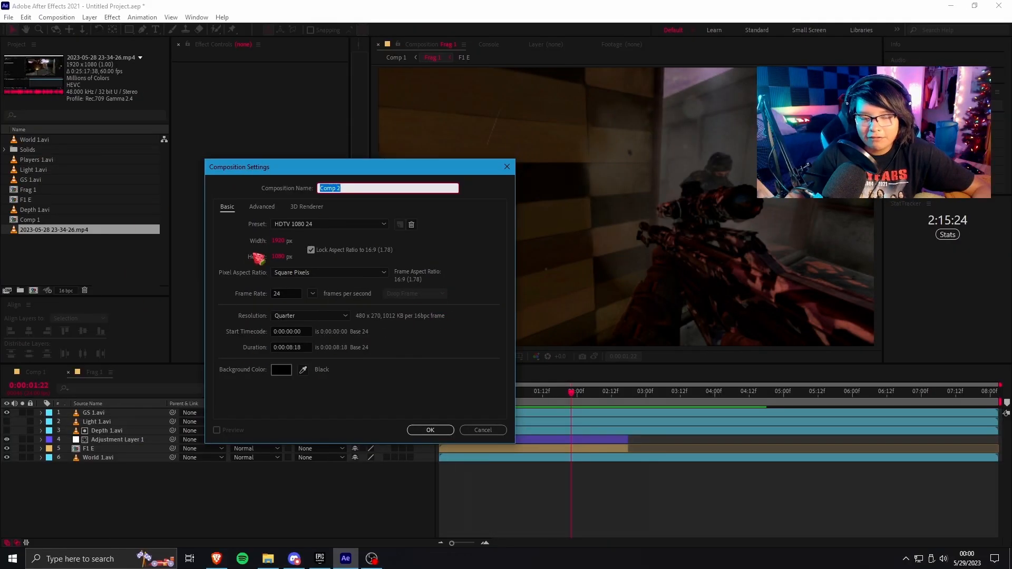
Apply the new frame rate in Composition Settings and split the gameplay clip at the playhead.
left_click(285, 294)
type("60")
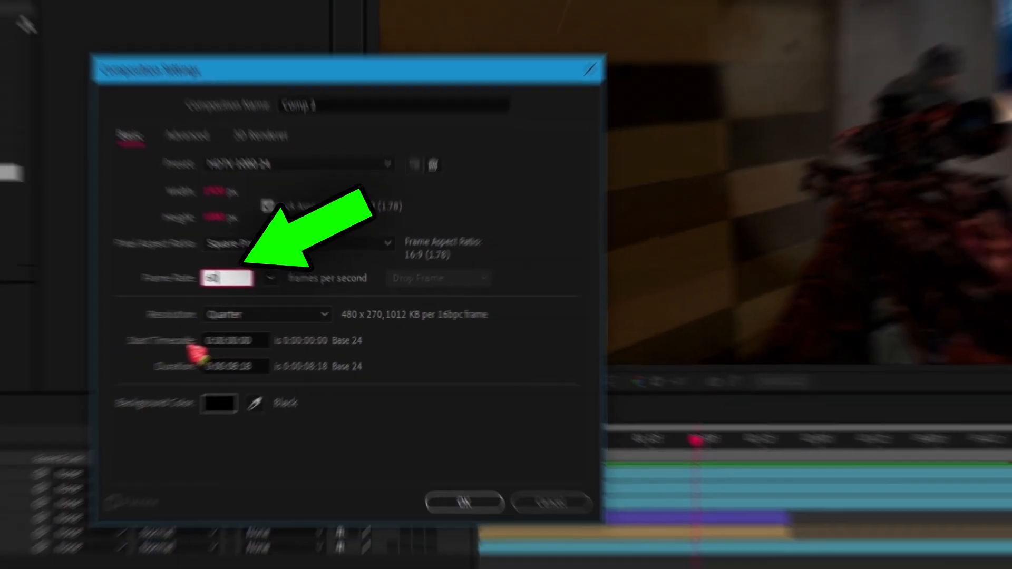
left_click(464, 501)
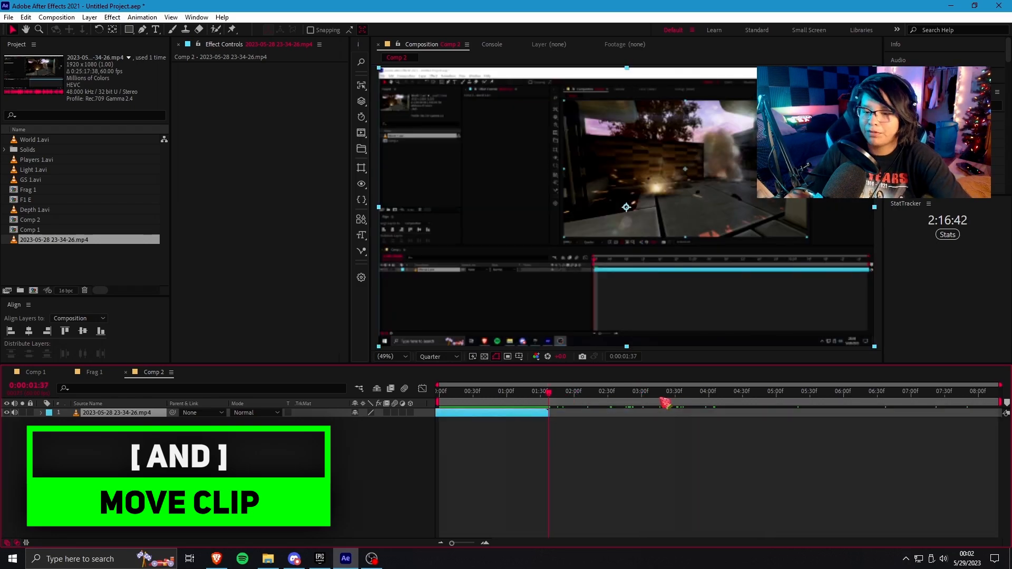
key("ctrl+shift+d")
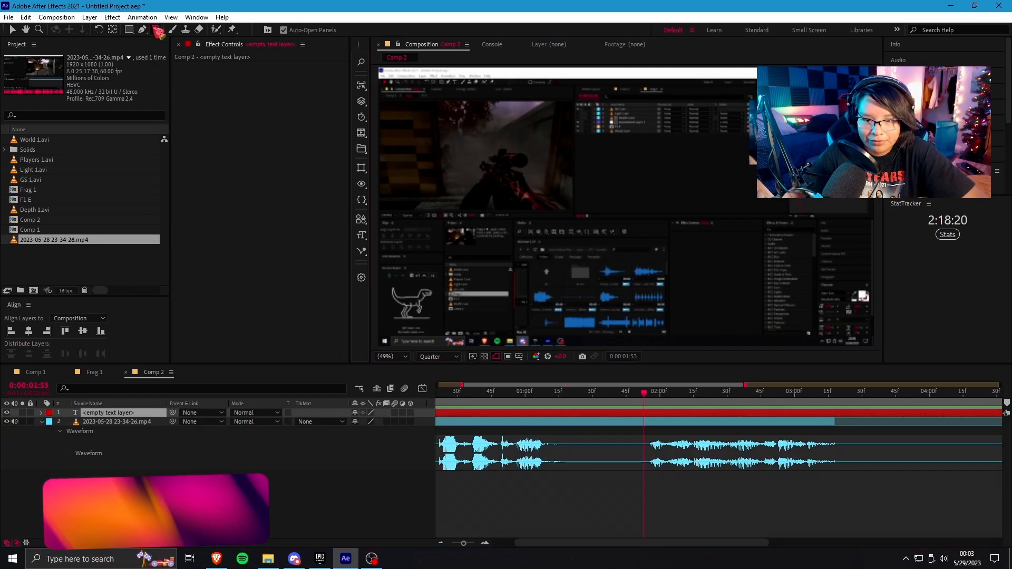
Enter the caption text "of you saying" on the new text layer and commit it.
type("of you saying")
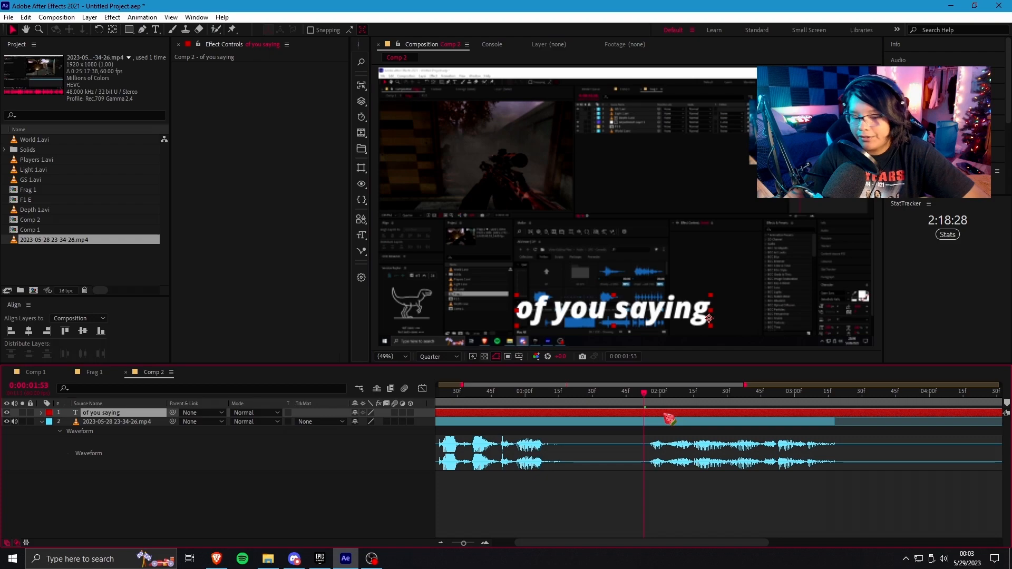
key("ctrl+alt+home")
type("go")
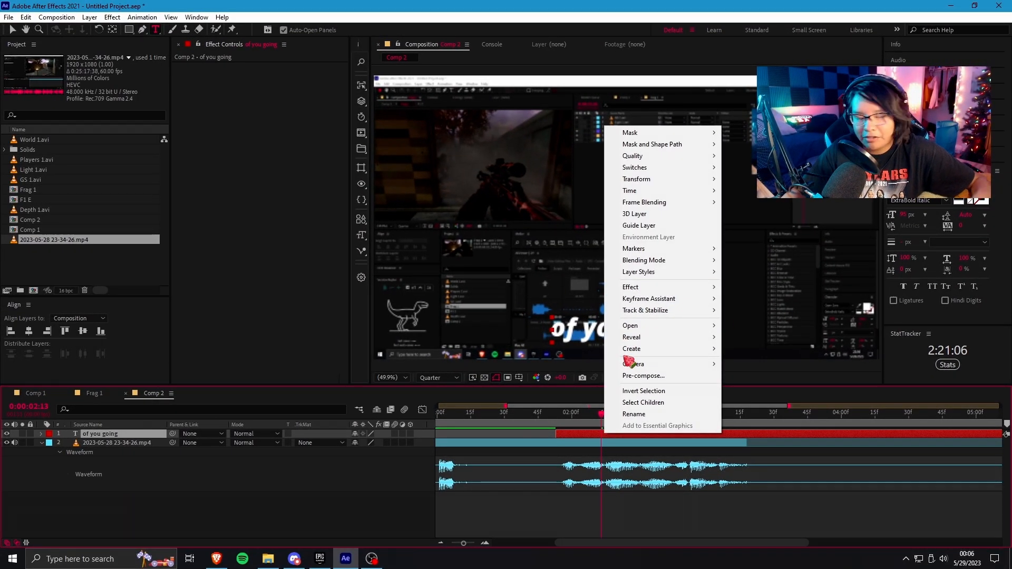
mouse_move(638, 272)
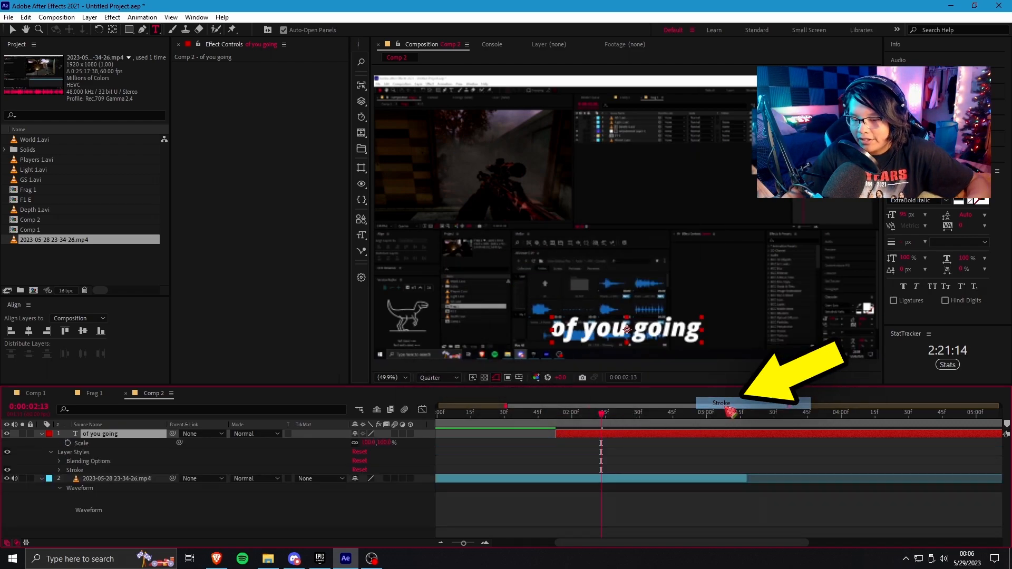
Expand the Stroke layer style's properties on the caption layer.
left_click(435, 378)
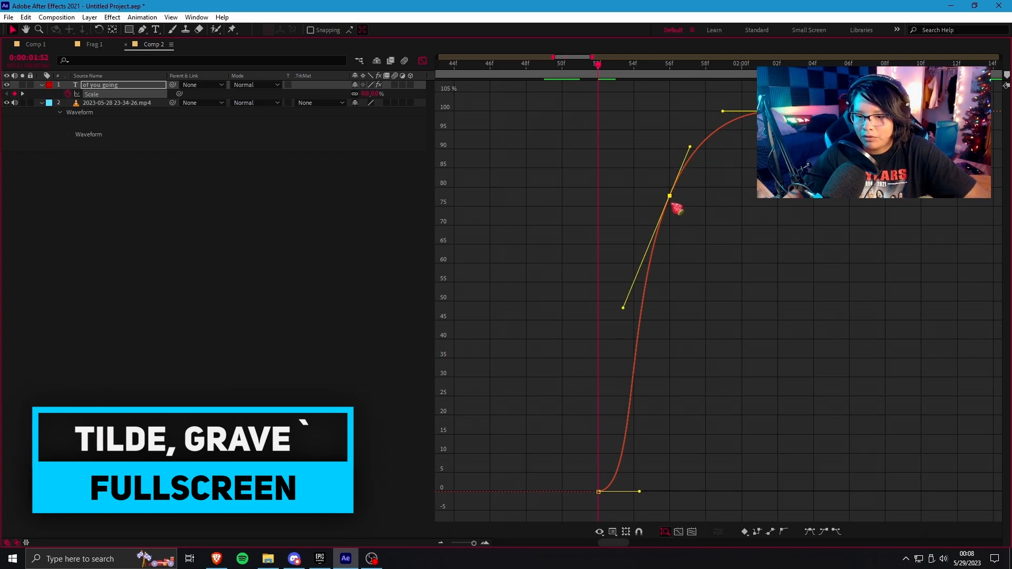
Pull the Scale curve's Bezier handle up so it rises fast then eases into 100%.
left_click_drag(669, 196, 669, 128)
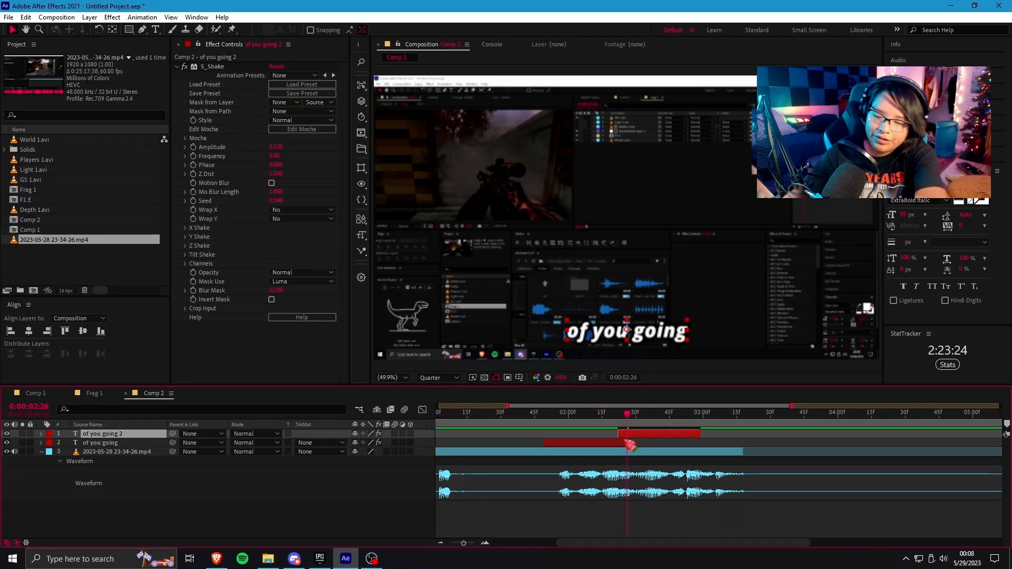
Drop a marker and scrub to the moment the "say something" subtitle appears.
key("*")
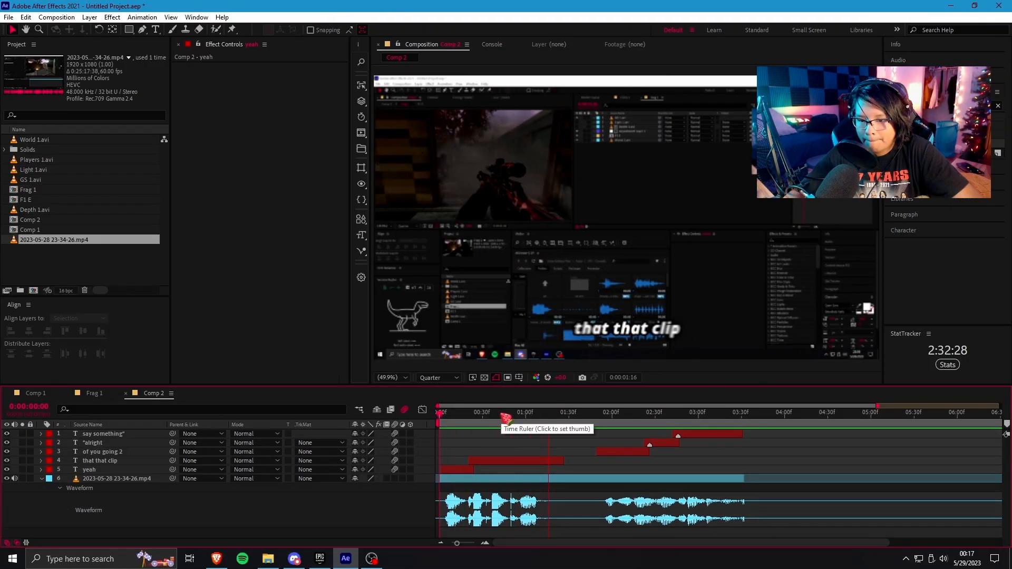
left_click(724, 412)
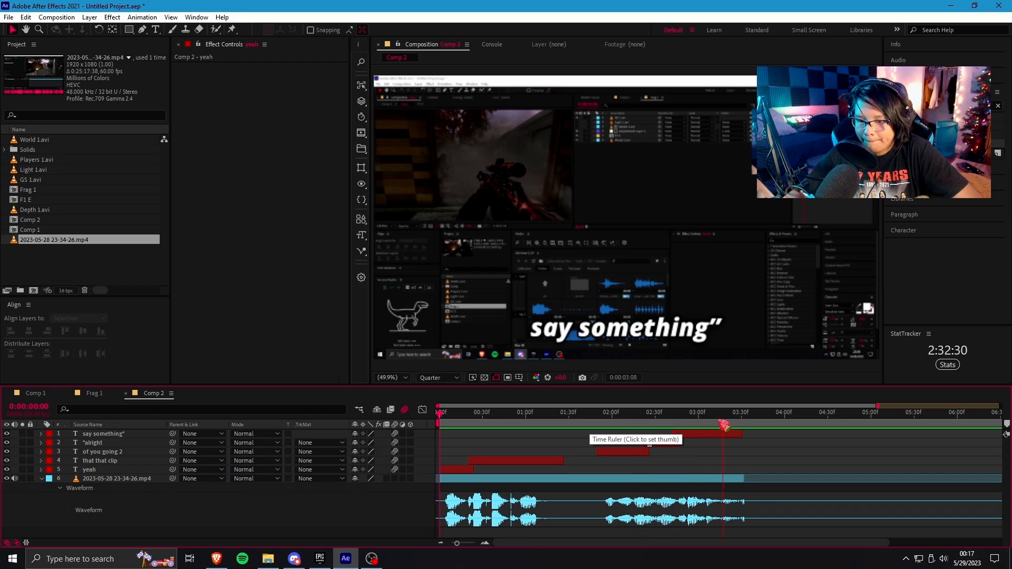